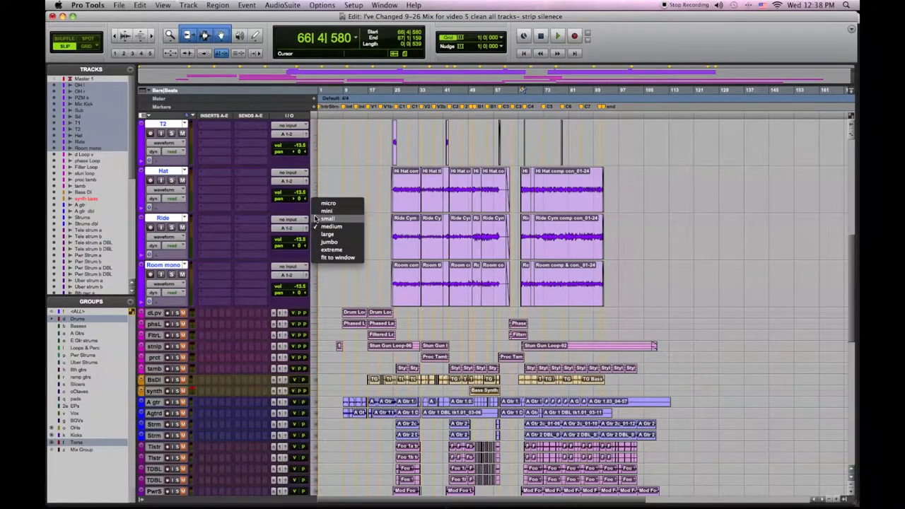
Enlarge the drum and loop track heights to view the loop regions closely.
click(328, 218)
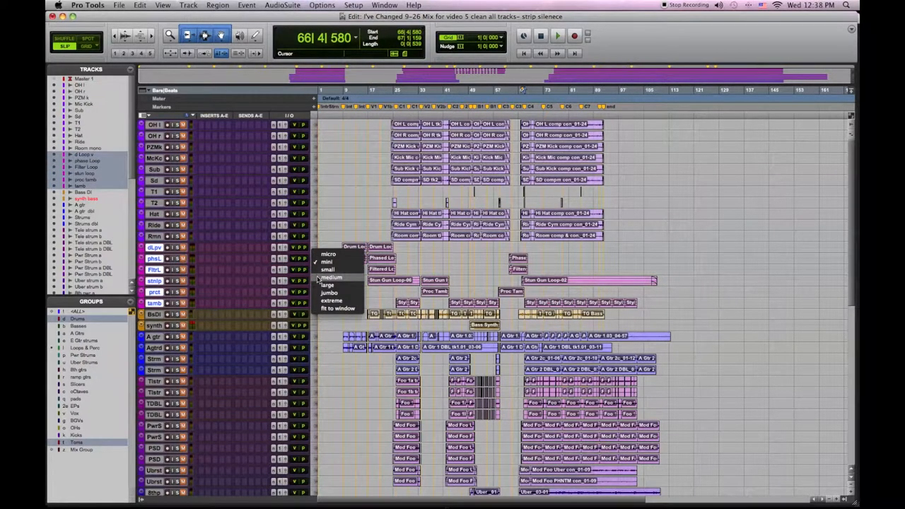
click(331, 278)
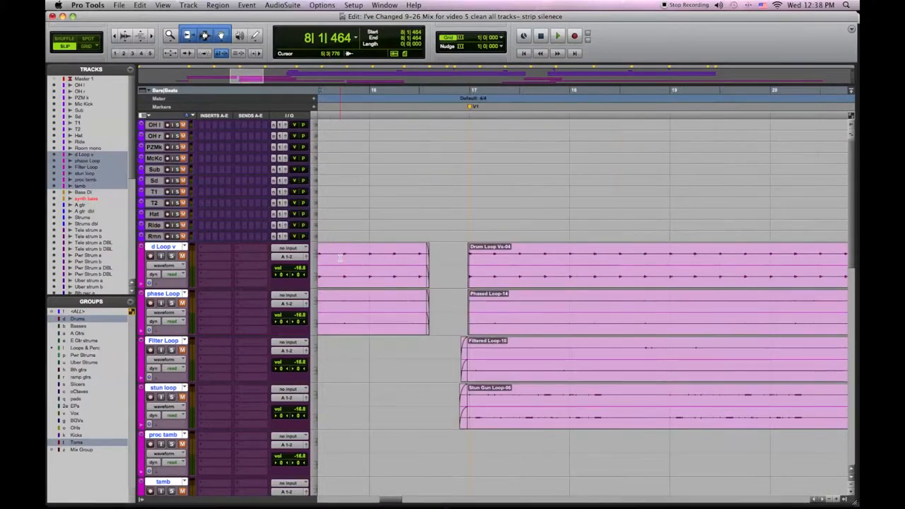
Apply a fade-out to the tail ends of the loop regions via the Fades dialog.
scroll(right, 3)
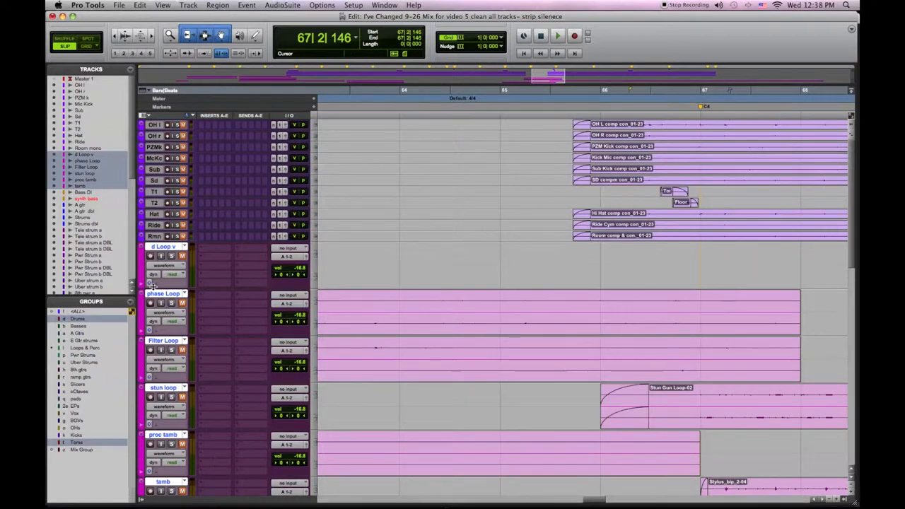
click(557, 35)
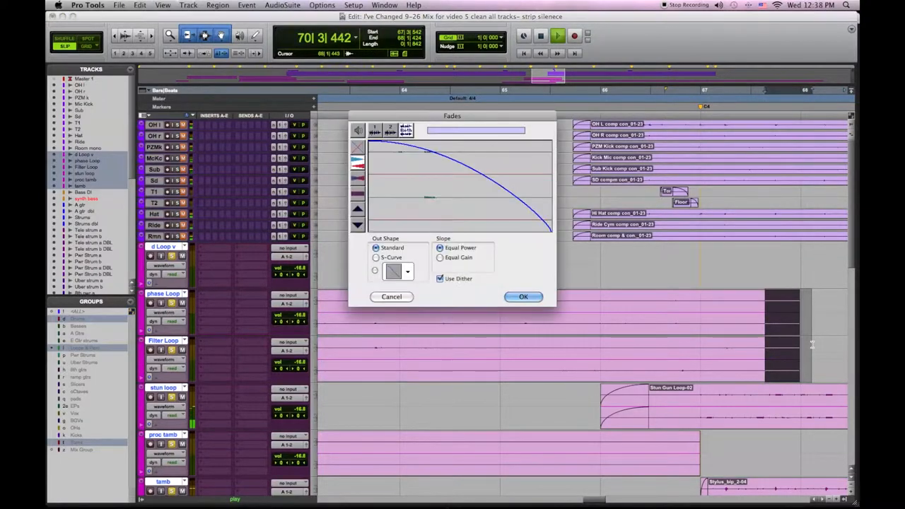
click(523, 297)
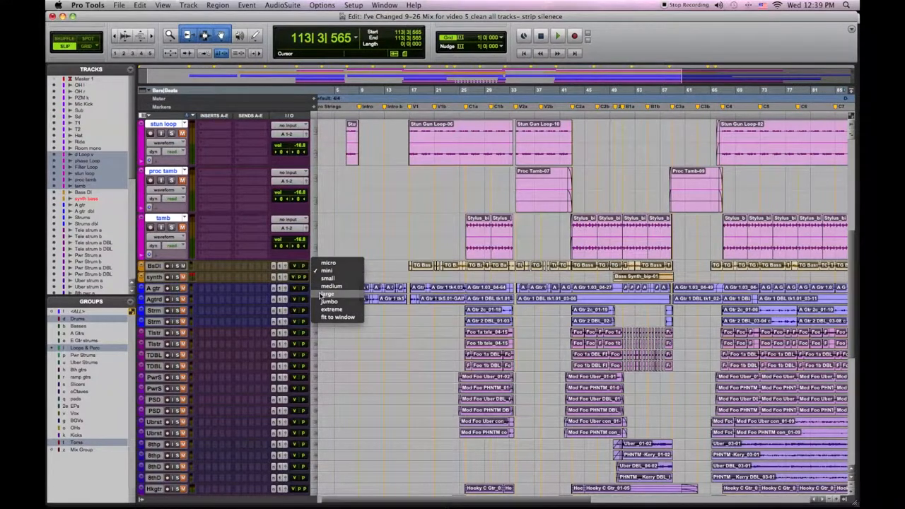
Enlarge the Bass DI track, review its regions, and scroll to the strum guitar tracks.
click(327, 293)
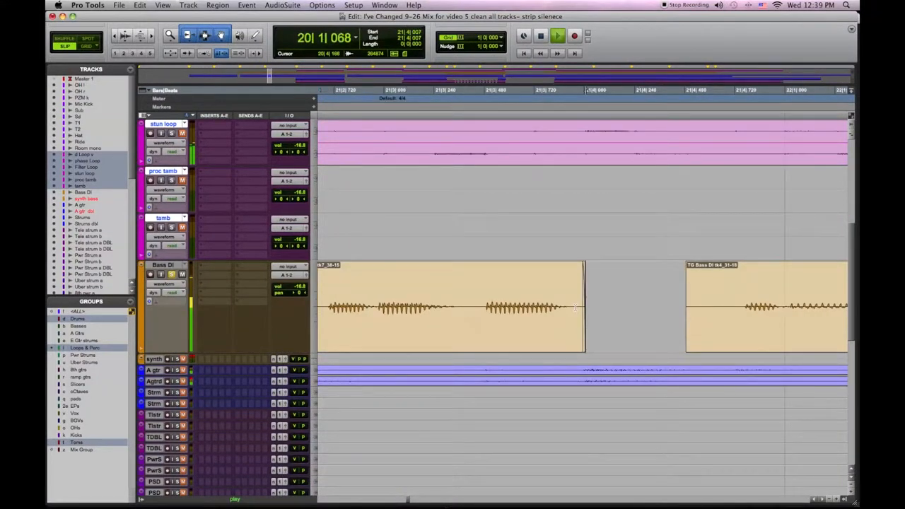
click(707, 309)
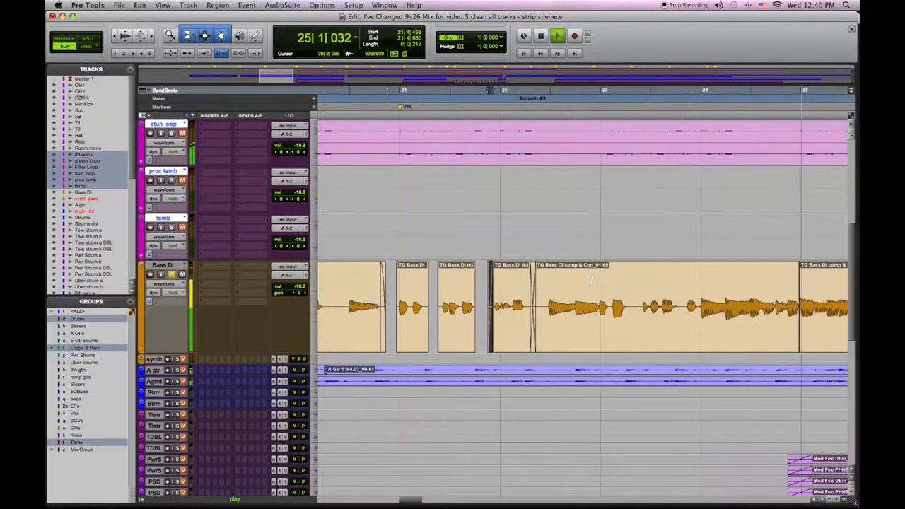
scroll(right, 3)
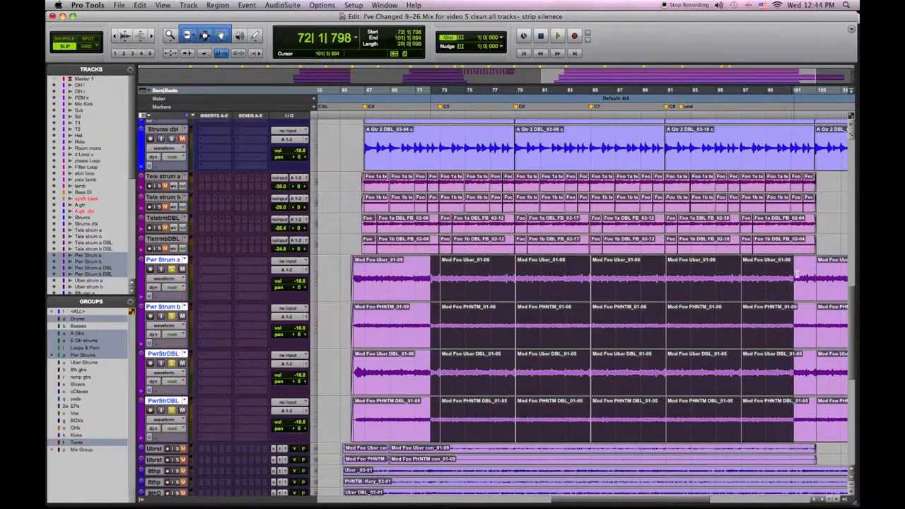
Batch-fade the strum guitar regions with new short fade ins and outs.
scroll(right, 3)
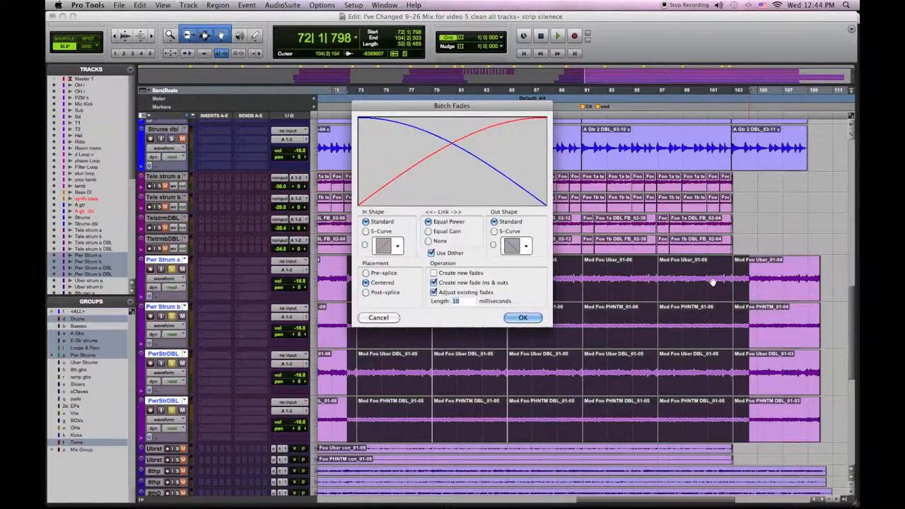
click(435, 283)
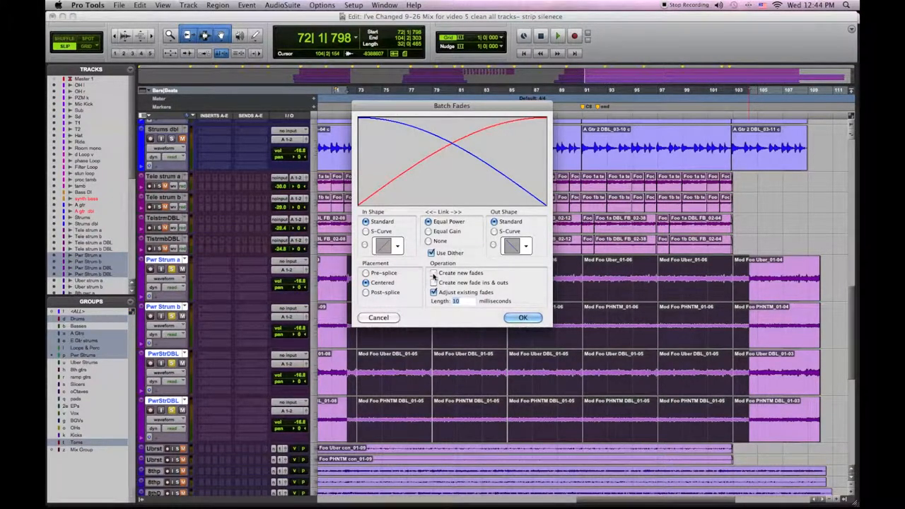
click(432, 272)
text(5)
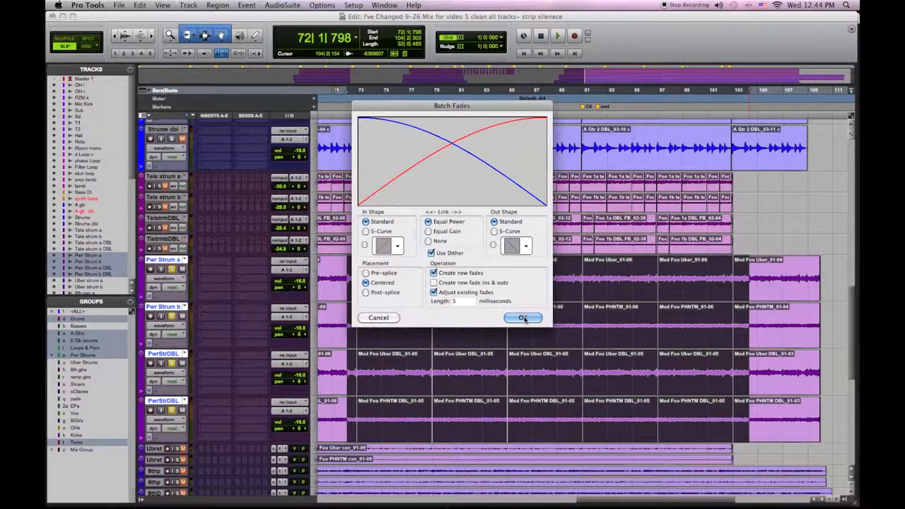
click(523, 317)
text(10)
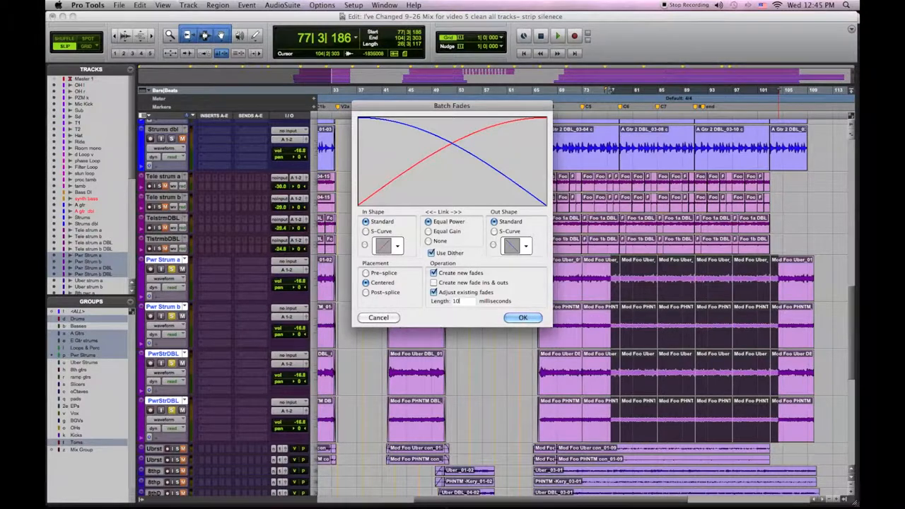
Run batch fades on the hook, silver and octave guitar track regions.
click(523, 317)
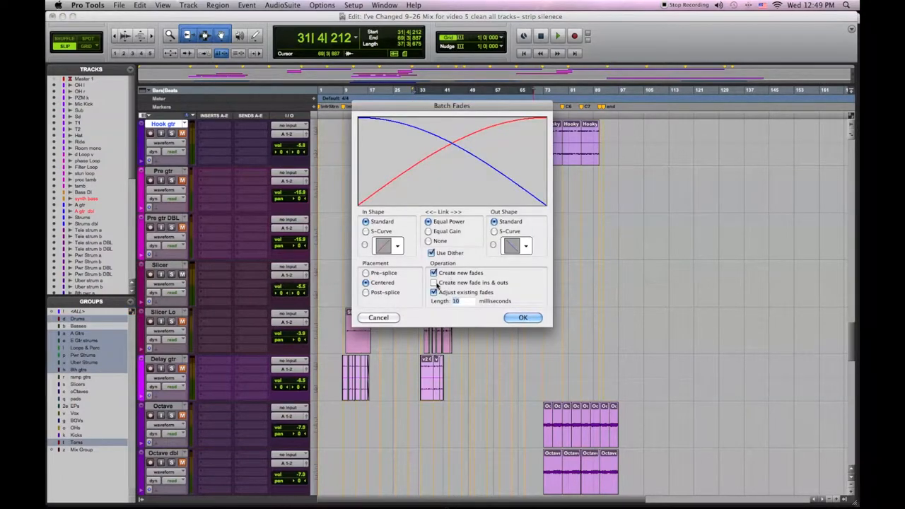
click(524, 317)
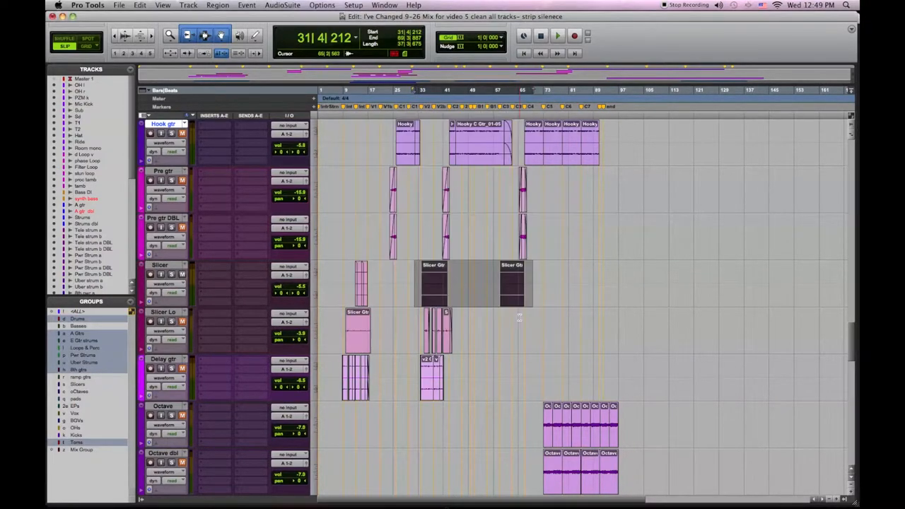